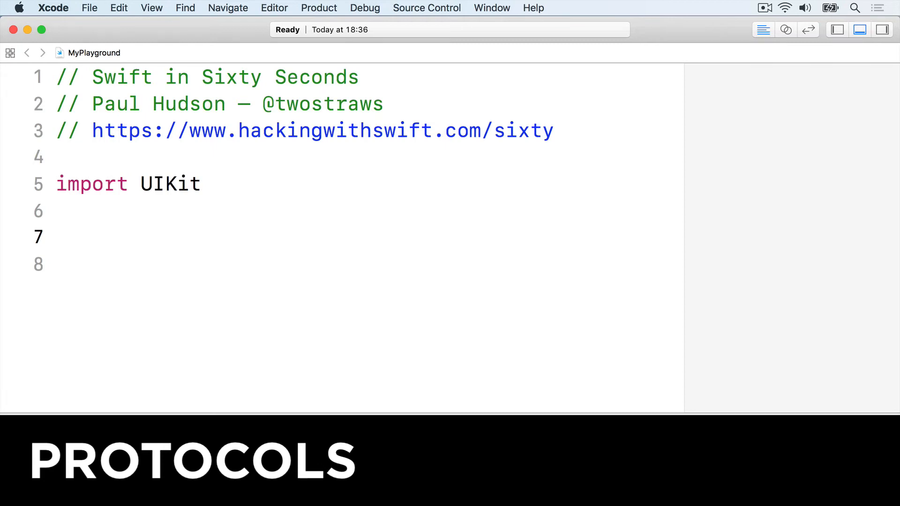
Show the debug console beneath the playground and place the cursor on empty line 7.
left_click(56, 236)
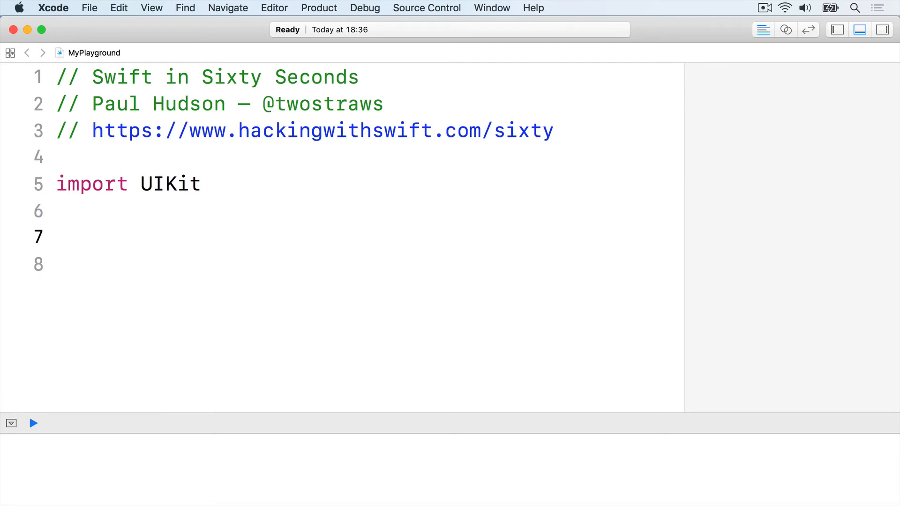
left_click(63, 236)
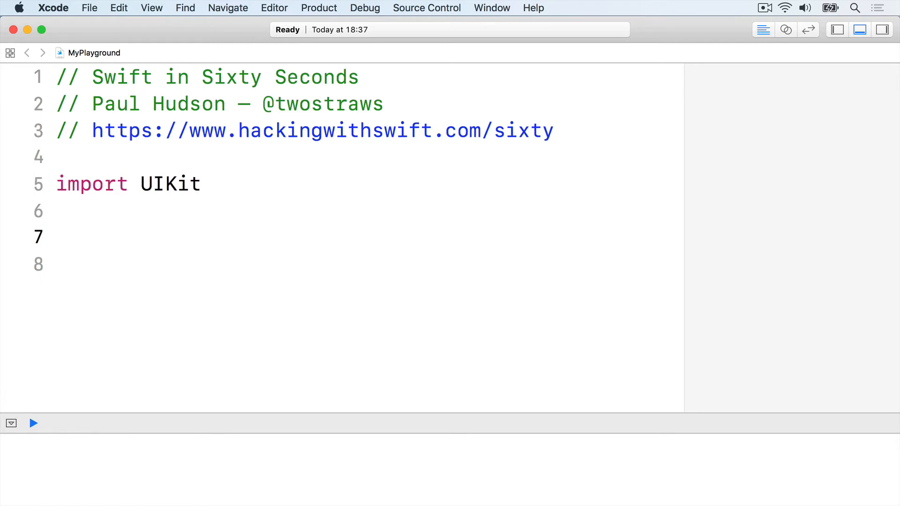
left_click(56, 238)
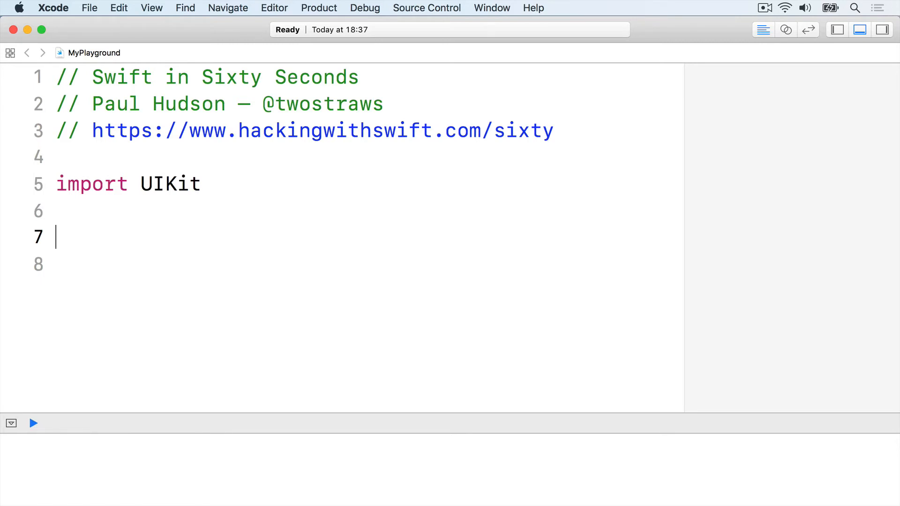
Declare protocol Identifiable with a gettable and settable String id.
type("protocol Identifiable {")
left_click(366, 264)
type("va")
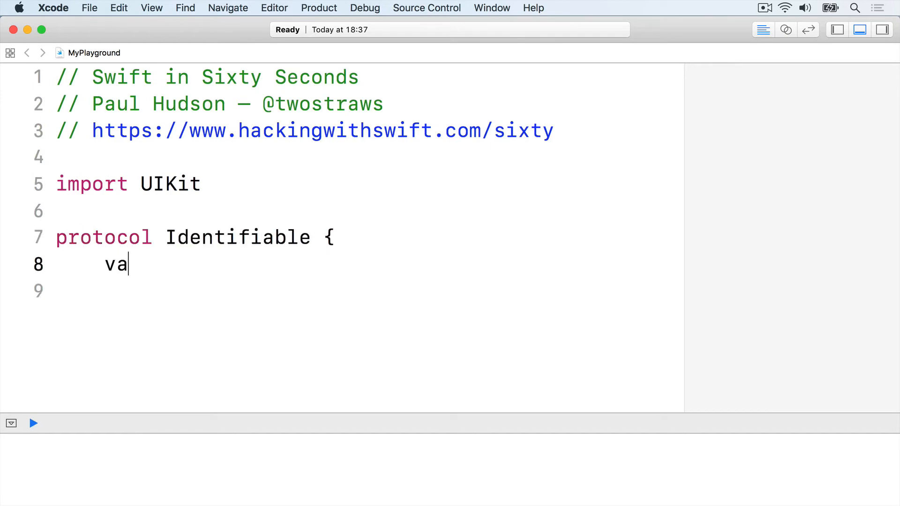
type("r id: String { get set }")
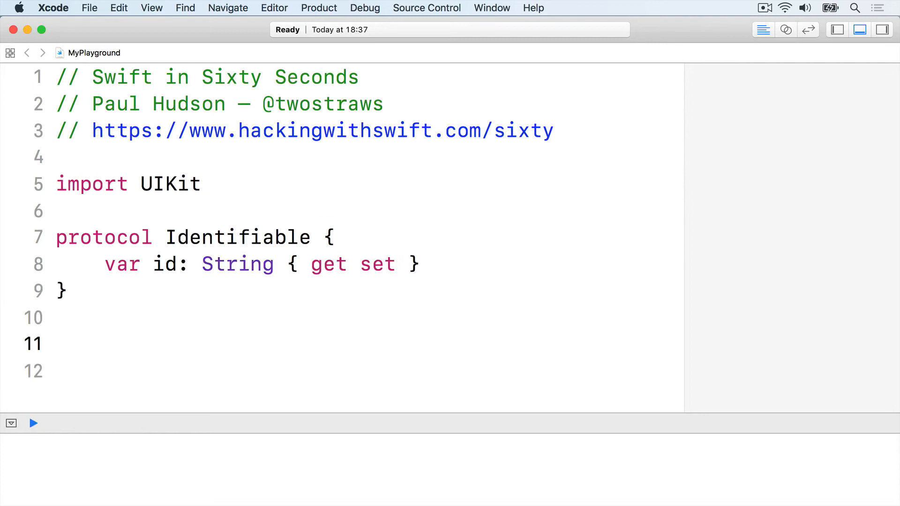
left_click(56, 343)
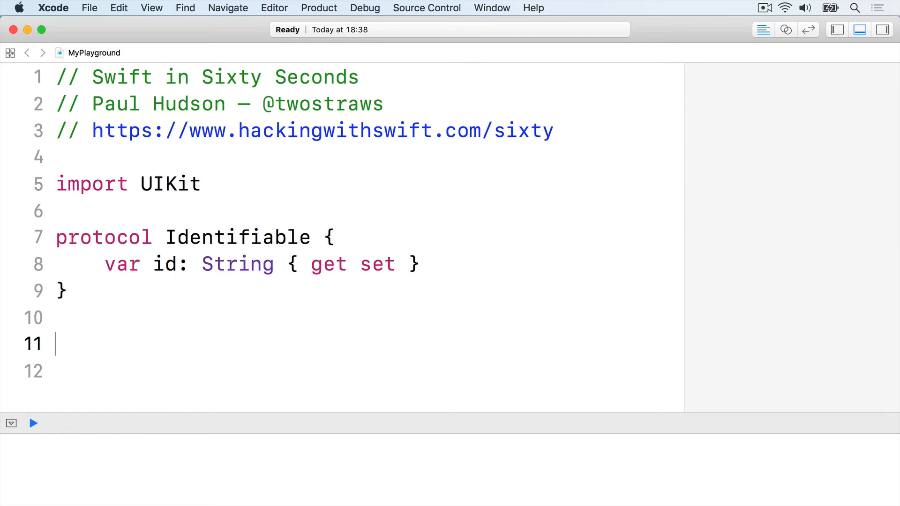
Add struct User conforming to Identifiable with a var id: String property.
type("struct User: Identifiable {")
left_click(351, 371)
type("var id: String")
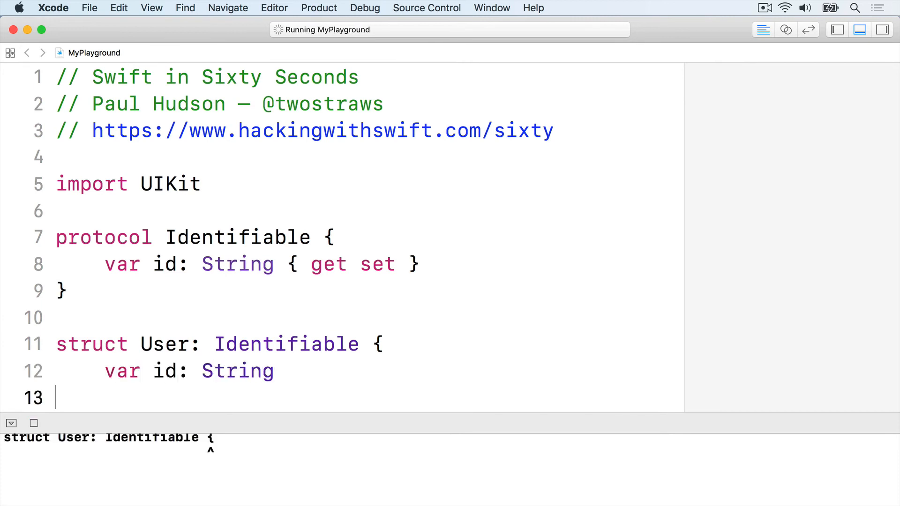
type("}")
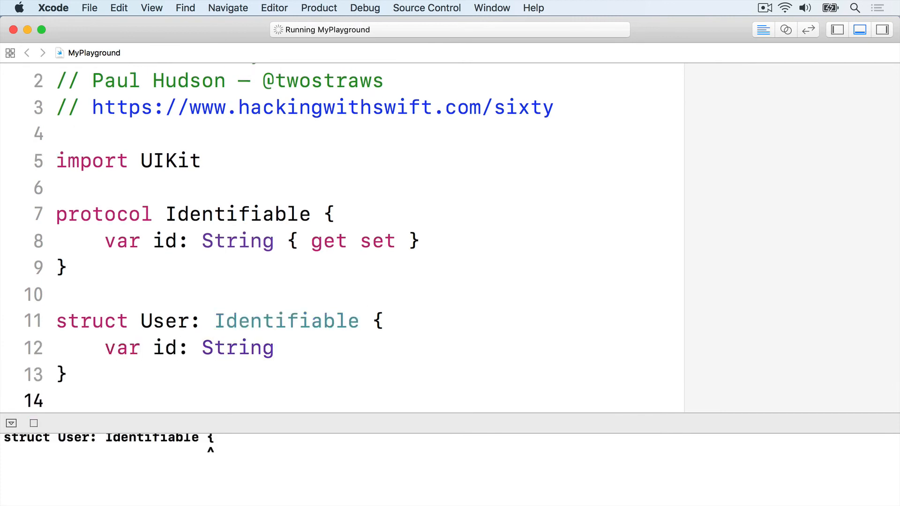
left_click(57, 401)
type("func")
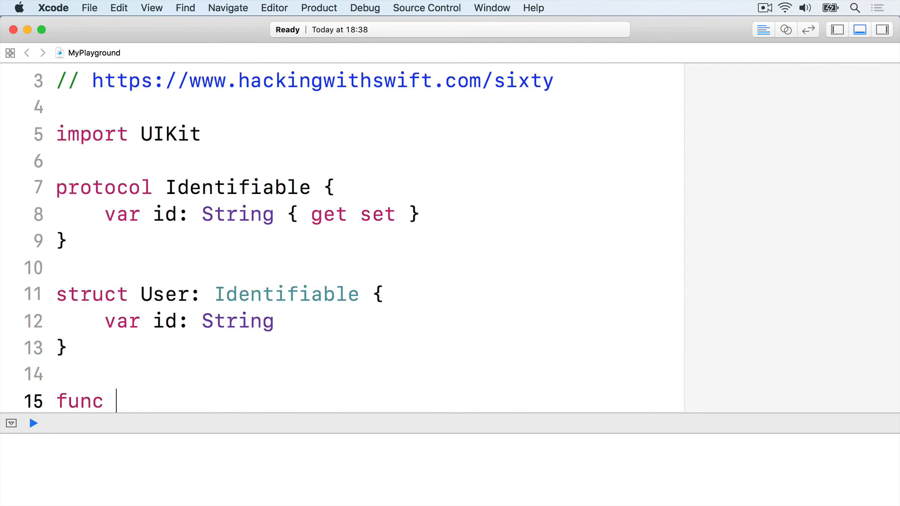
Write func displayID(thing: Identifiable) that prints "My ID is \(thing.id)".
type("displayID(thing: Identifiable)")
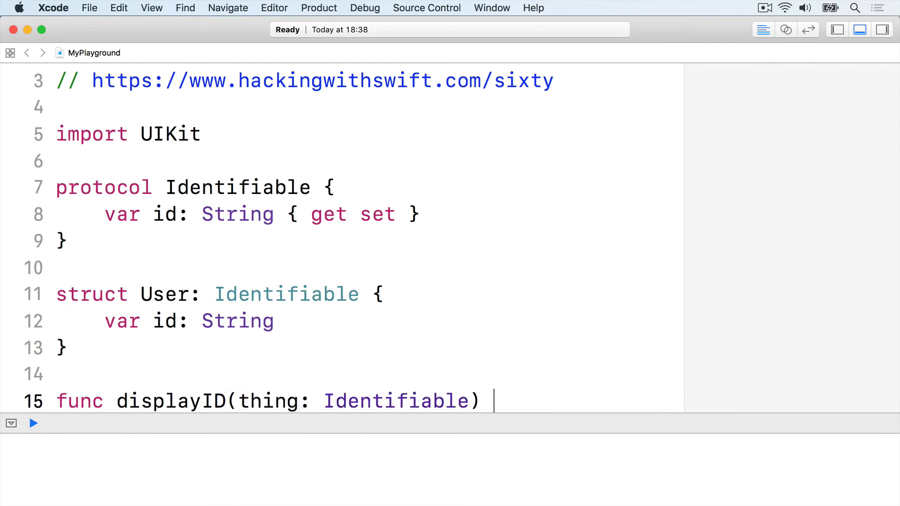
type("{")
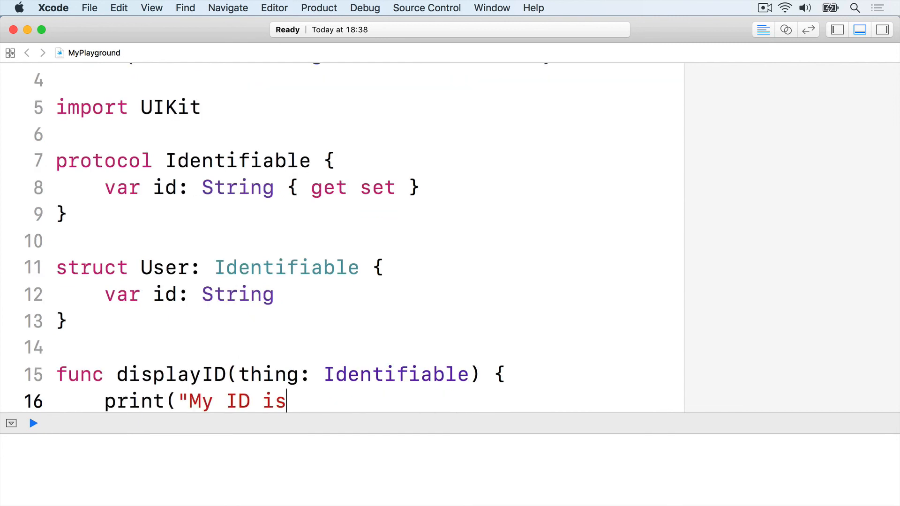
type("\\(thing.id)\")")
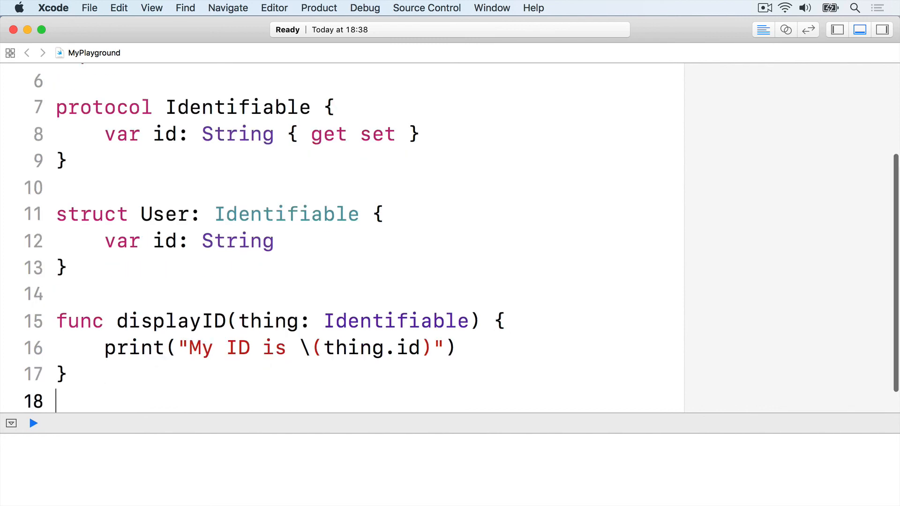